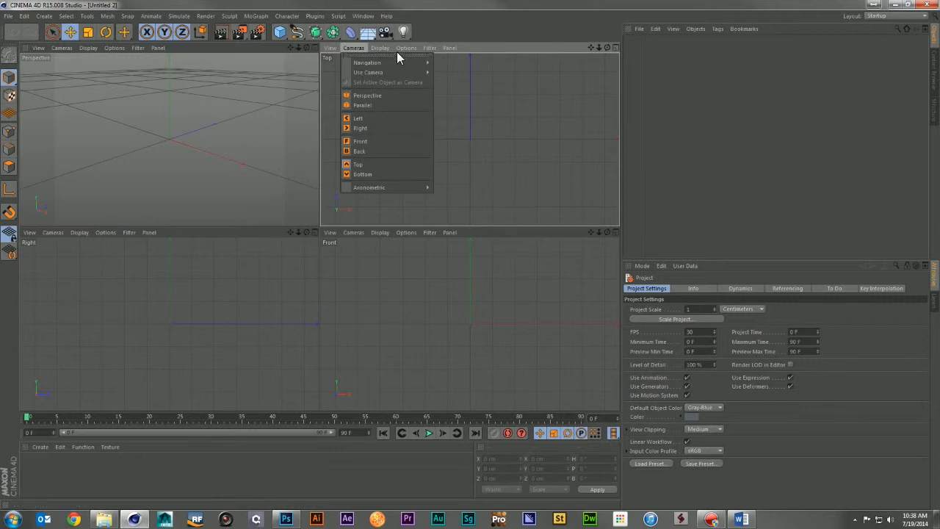
# Step: Load the cloud image from the project folder as the Top viewport's Back background picture
pyautogui.click(358, 164)
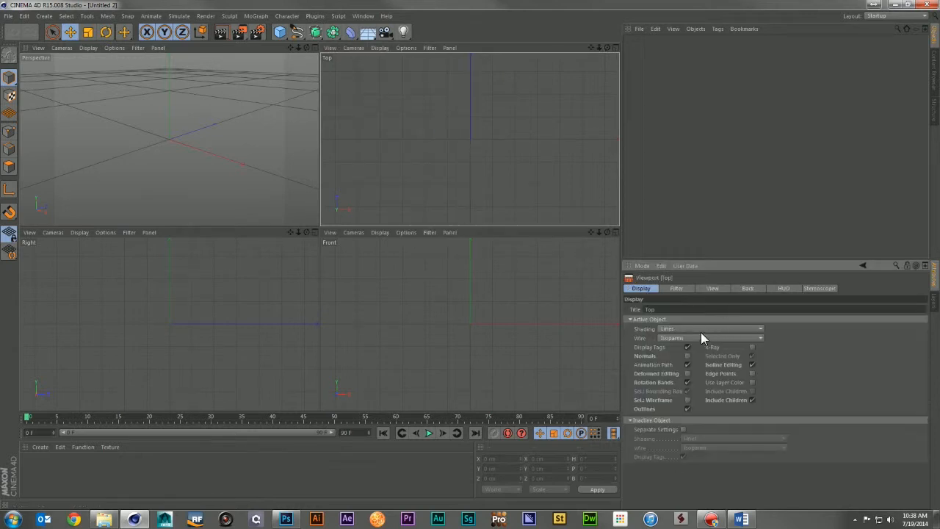
pyautogui.click(747, 288)
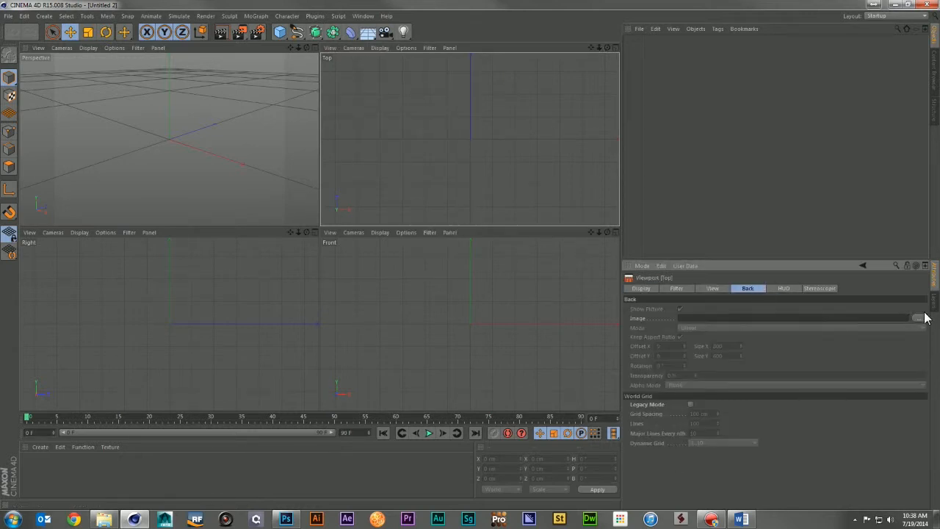
pyautogui.click(919, 318)
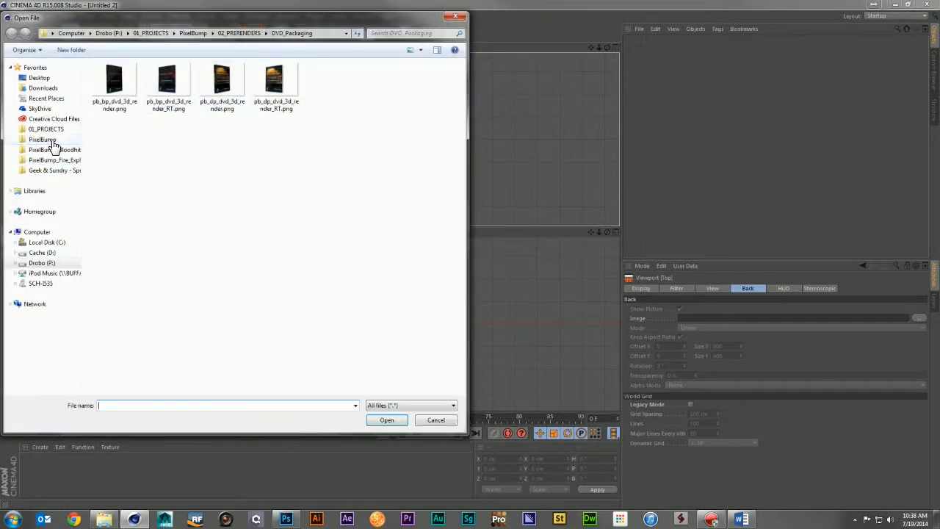
pyautogui.click(386, 419)
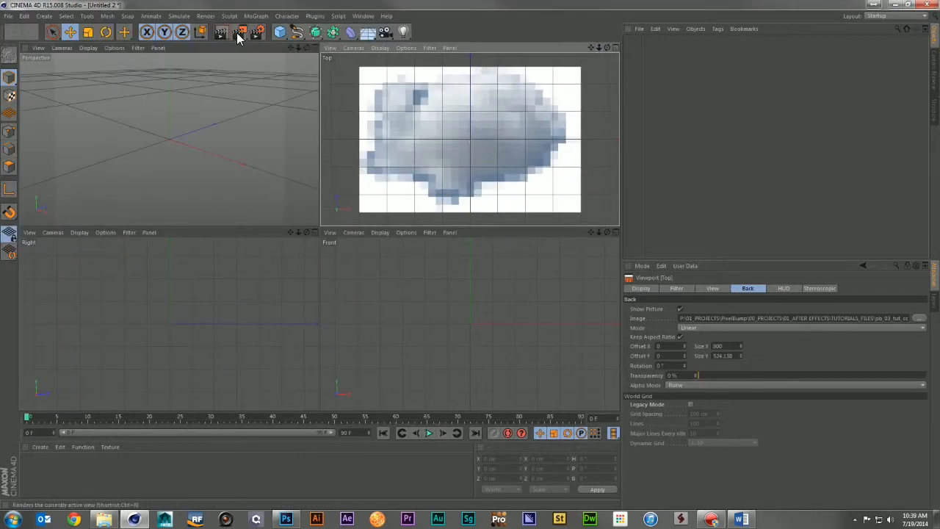
pyautogui.click(124, 32)
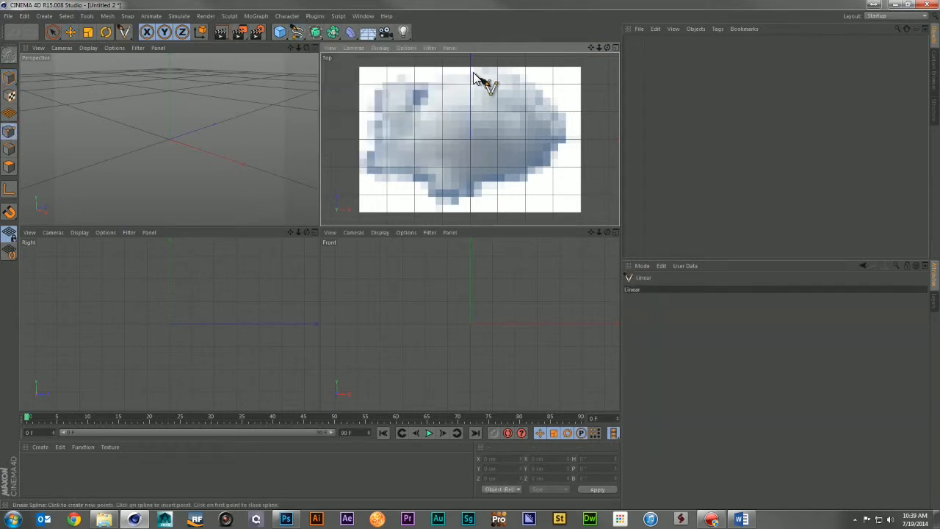
pyautogui.click(474, 70)
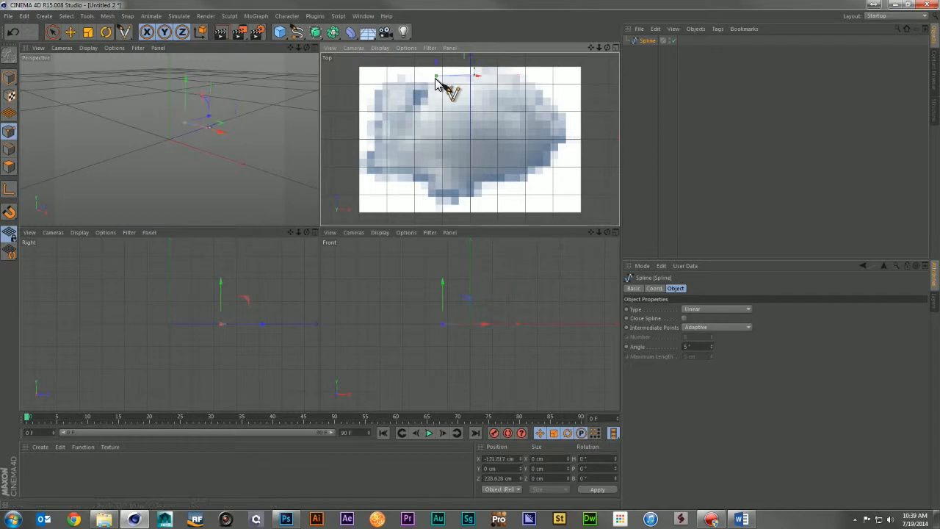
pyautogui.moveTo(448, 79); pyautogui.dragTo(407, 78)
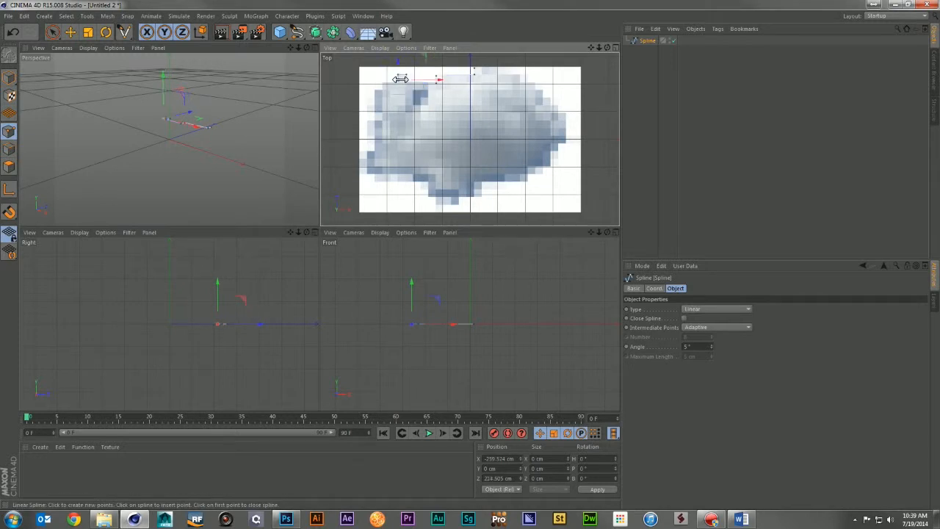
pyautogui.moveTo(400, 78); pyautogui.dragTo(386, 89)
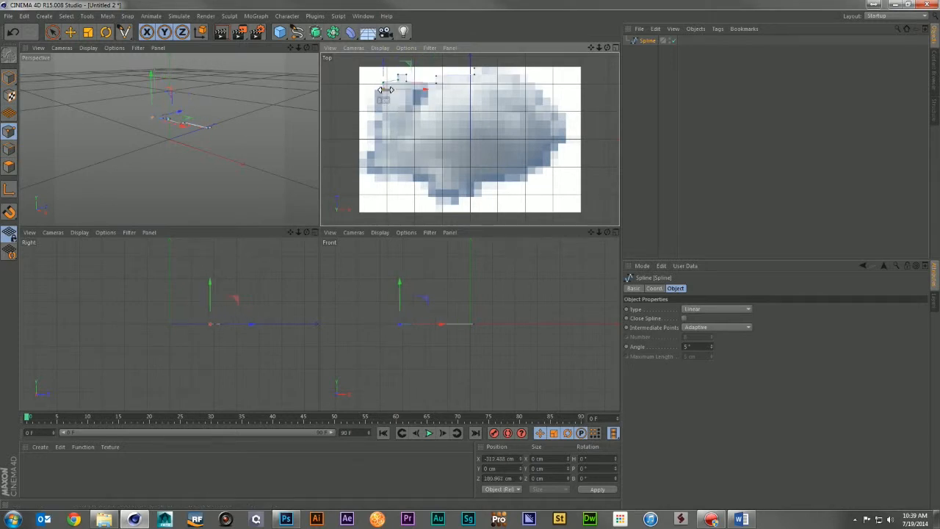
pyautogui.moveTo(536, 114)
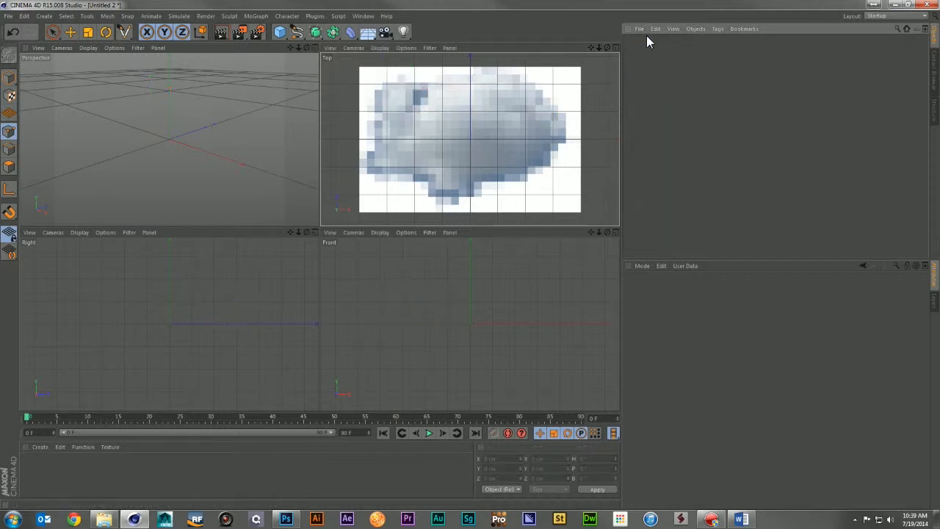
# Step: Open pb_03_tut_coop.c4d in Cinema 4D, then bring up Photoshop's Edit > Preferences
pyautogui.click(8, 16)
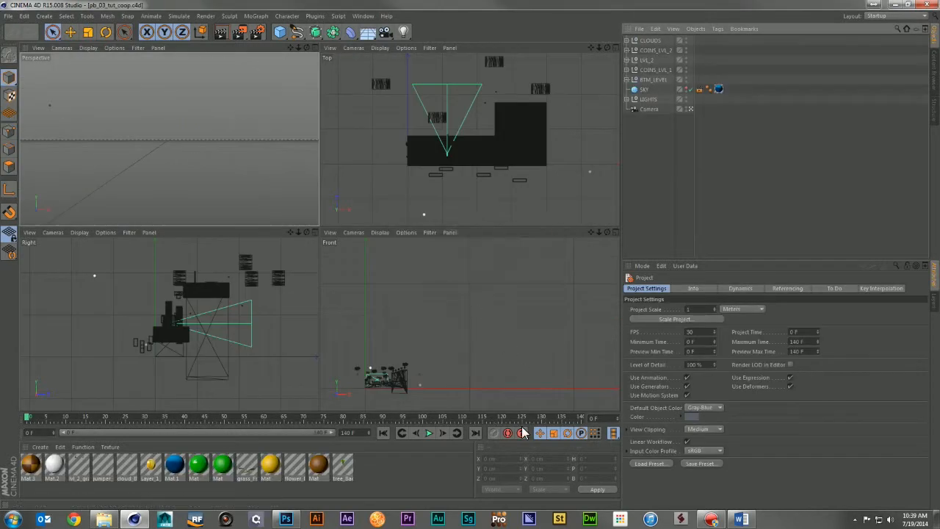
pyautogui.moveTo(375, 507)
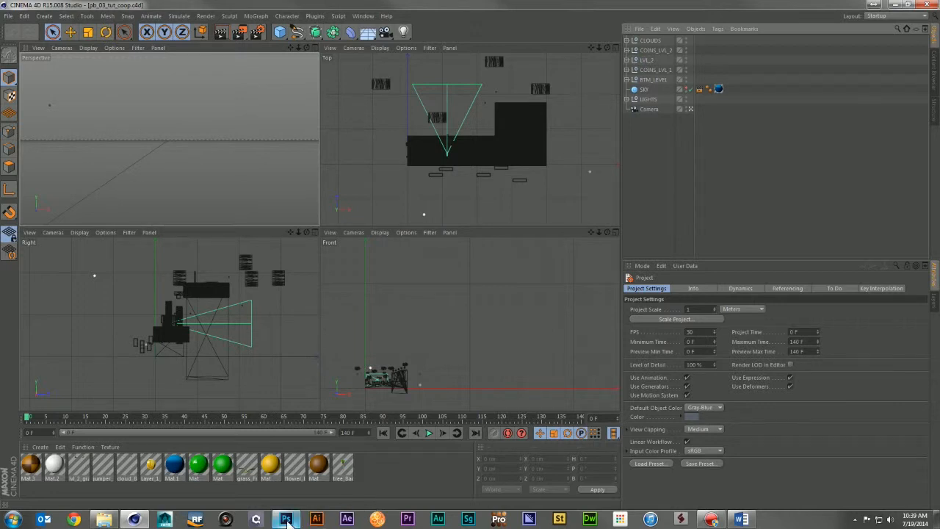
pyautogui.click(286, 519)
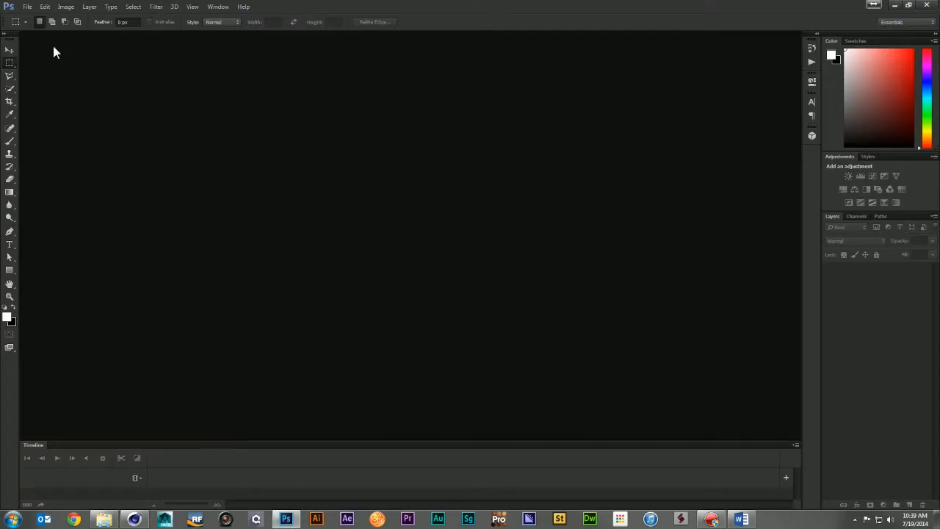
pyautogui.click(45, 6)
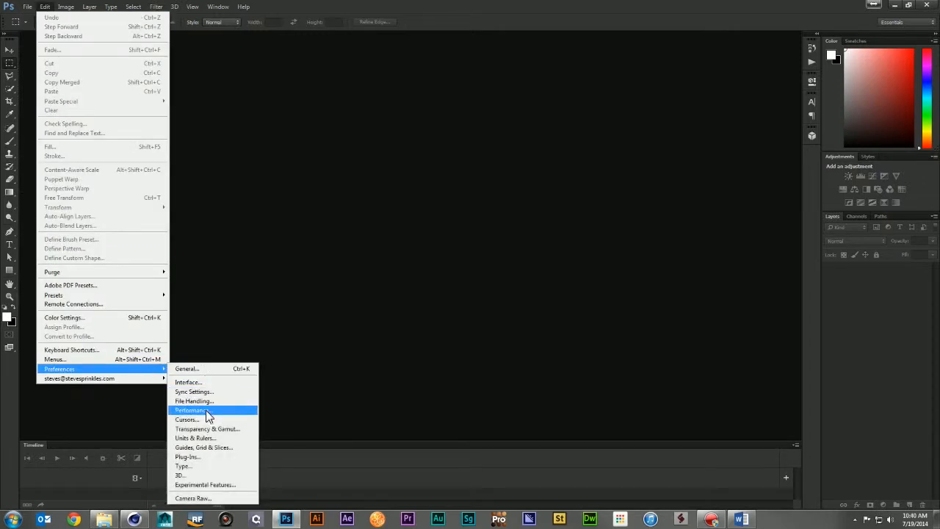
pyautogui.click(191, 410)
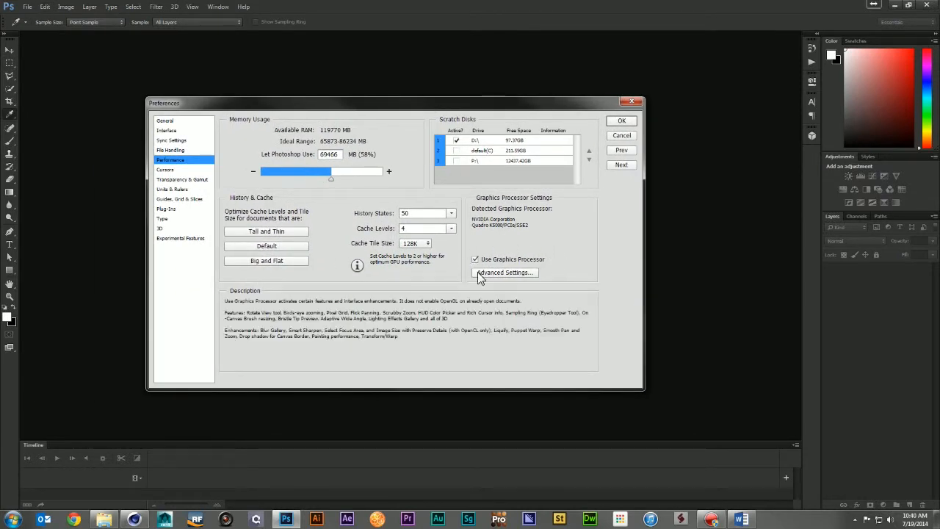
pyautogui.moveTo(472, 271)
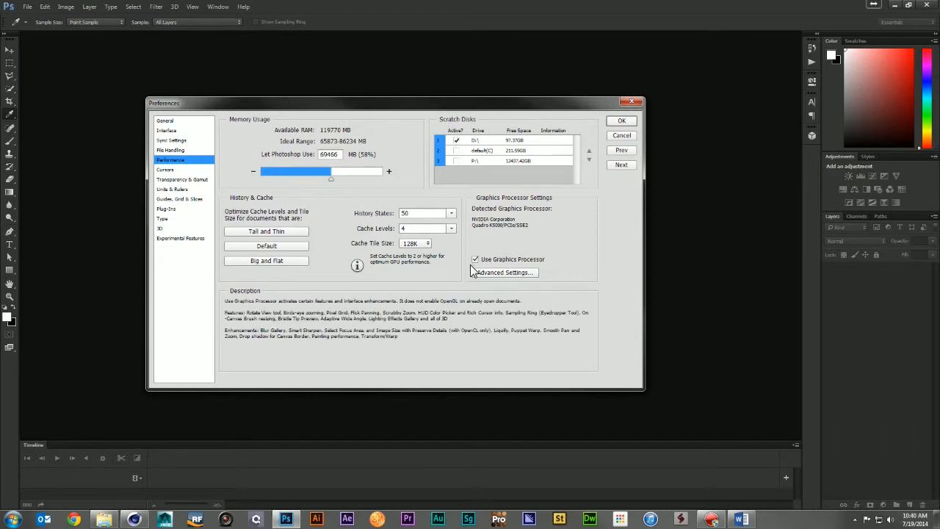
pyautogui.click(476, 259)
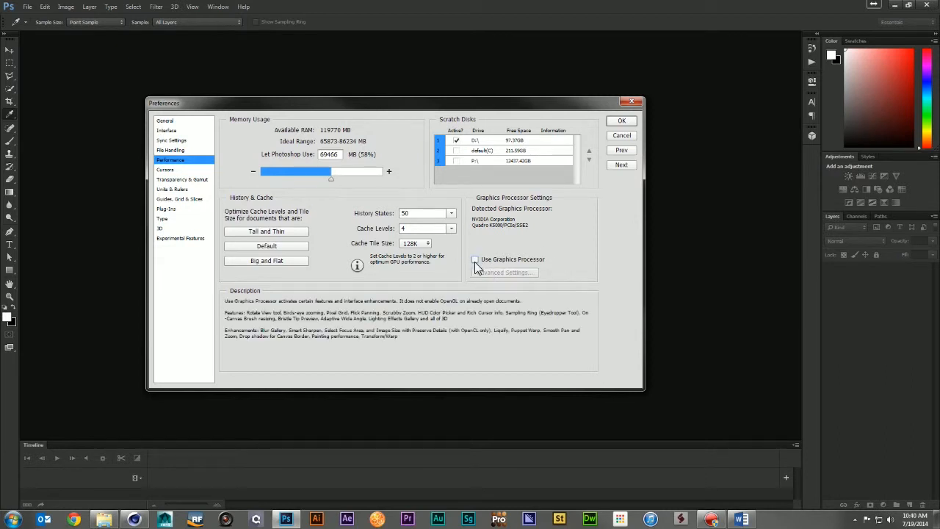
pyautogui.click(475, 260)
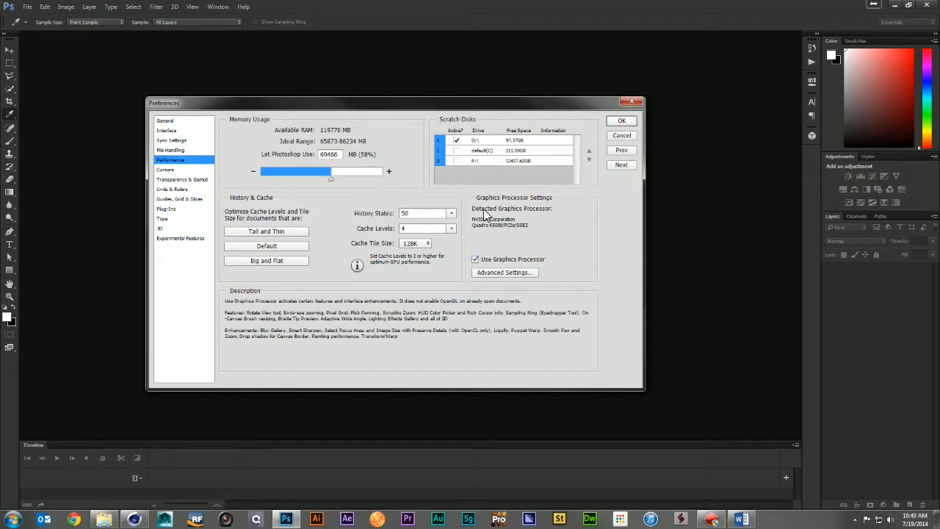
pyautogui.moveTo(610, 252)
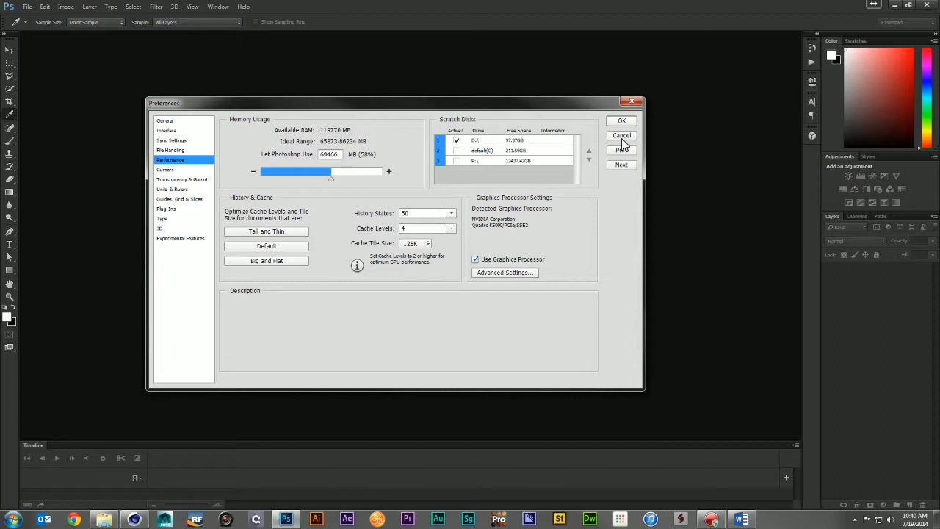
pyautogui.click(621, 136)
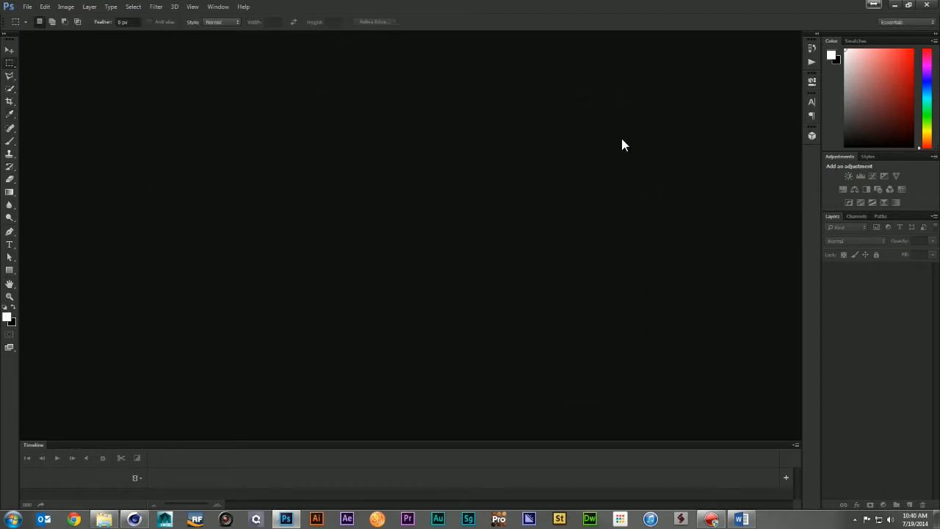
# Step: Open the single-layer cloud.psd document via File > Open
pyautogui.click(27, 7)
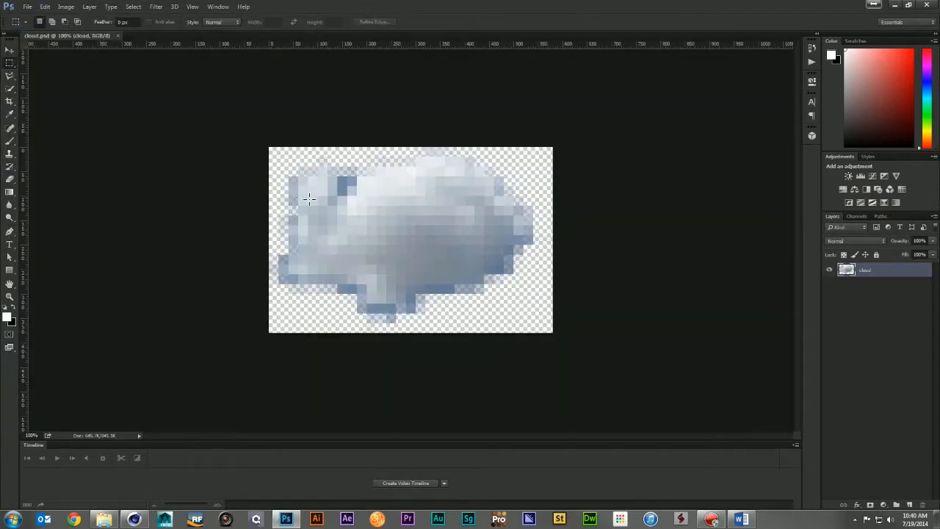
pyautogui.moveTo(357, 308)
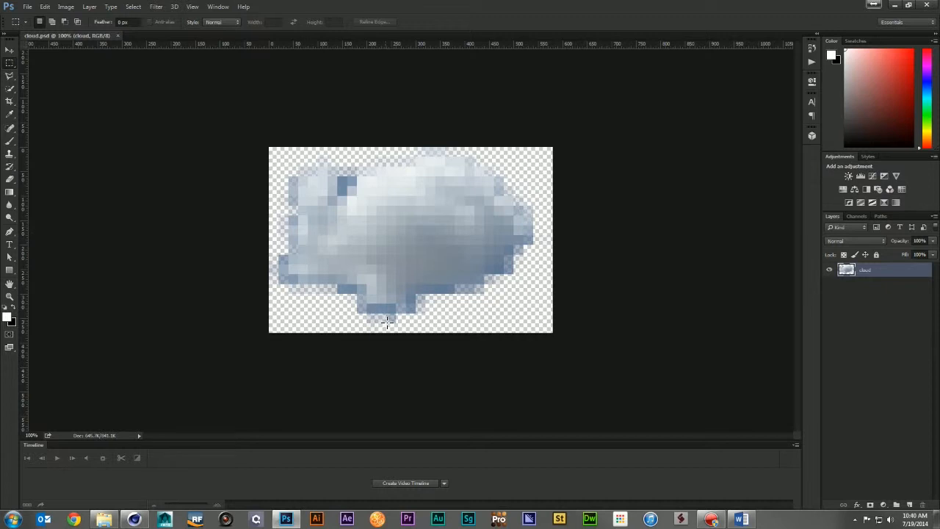
pyautogui.moveTo(426, 309)
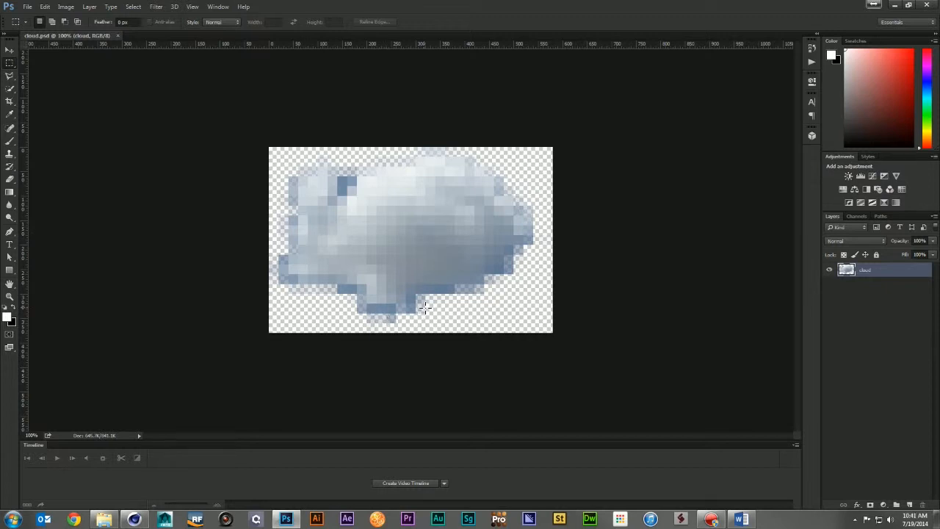
# Step: Apply New 3D Extrusion from Selected Layer to the cloud and accept the 3D workspace
pyautogui.click(174, 6)
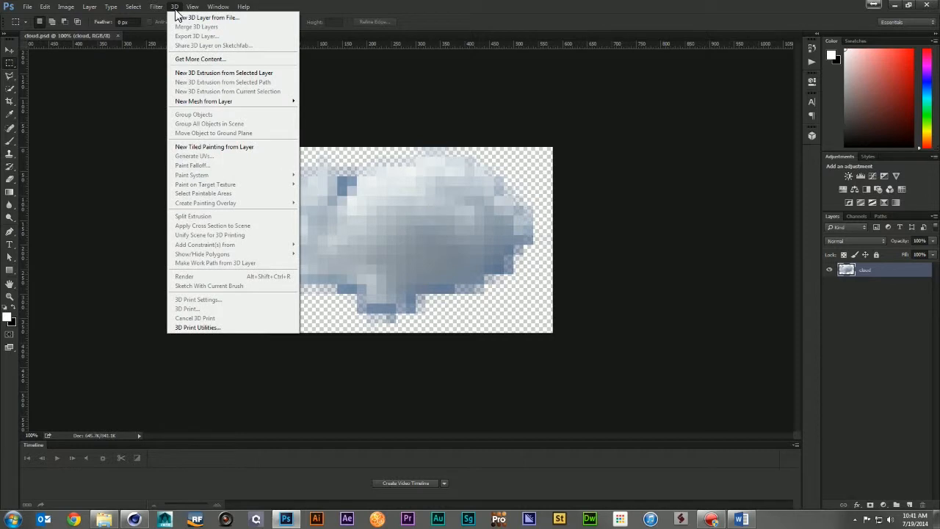
pyautogui.moveTo(224, 72)
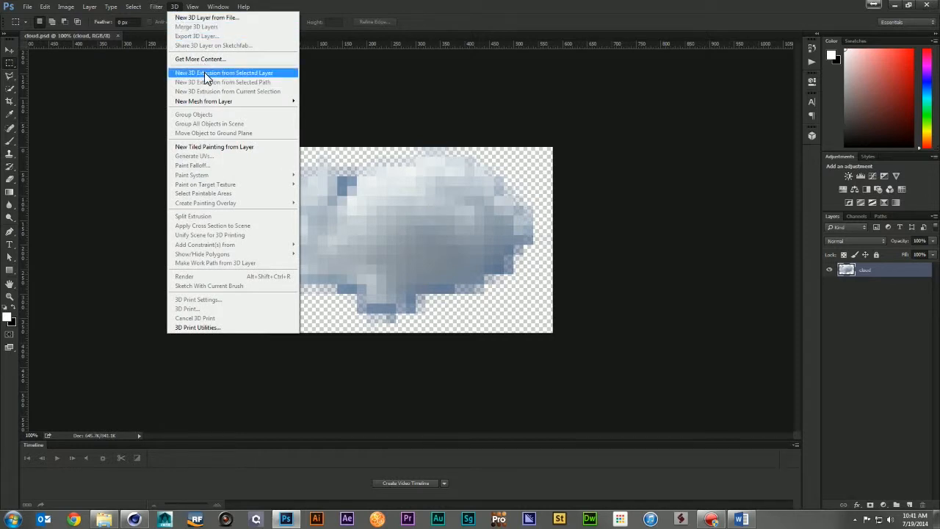
pyautogui.click(224, 72)
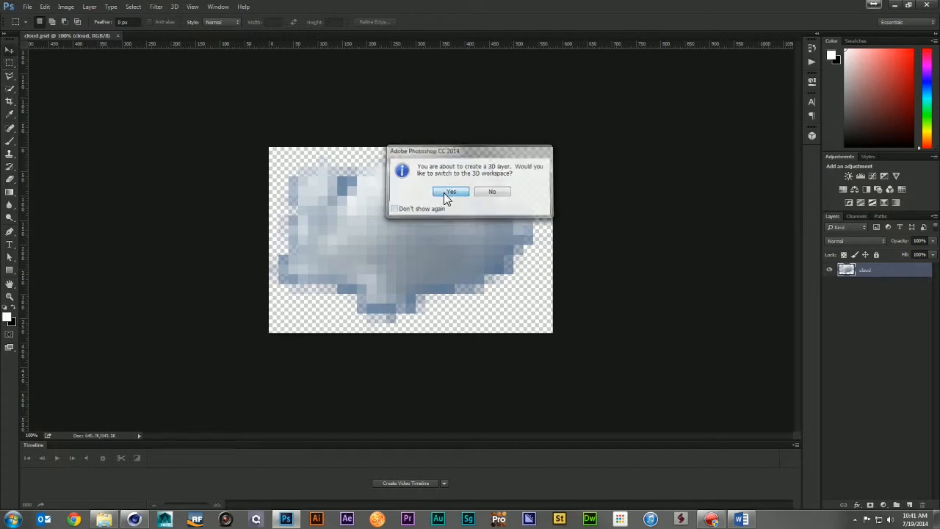
pyautogui.click(450, 192)
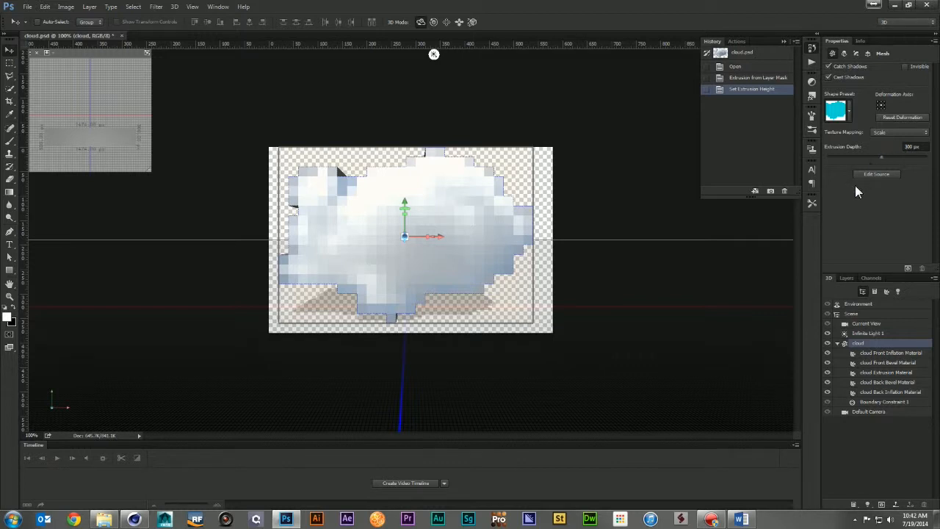
# Step: Compare bevelled, inflated and stepped shape presets on the cloud, settling on plain 510 px extrusion
pyautogui.click(838, 110)
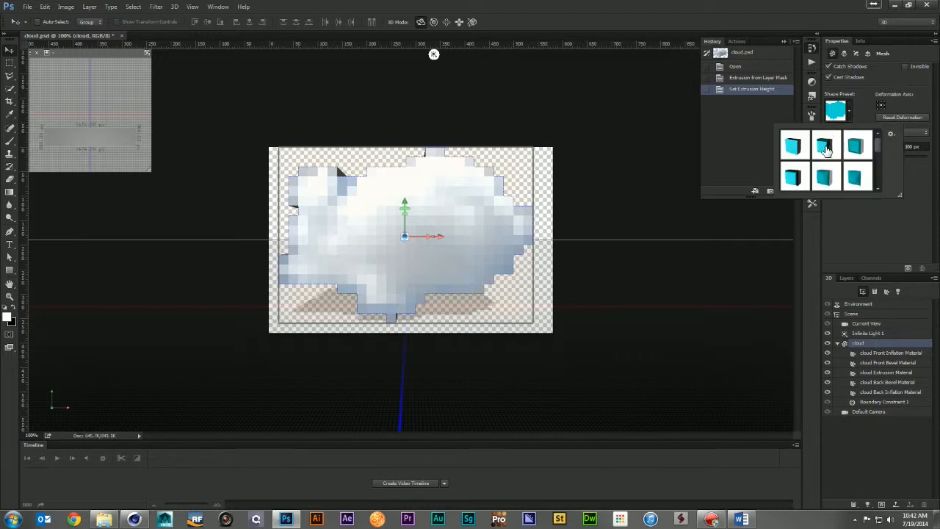
pyautogui.click(857, 178)
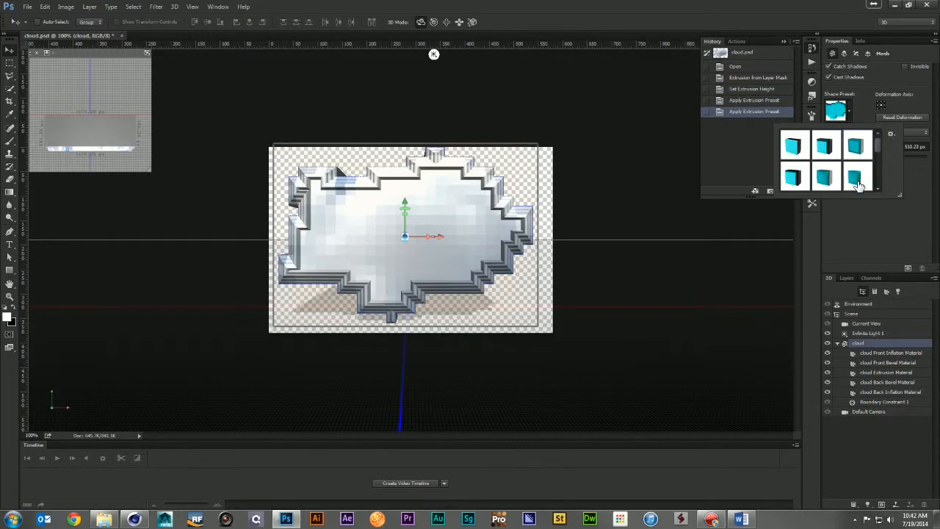
pyautogui.click(857, 176)
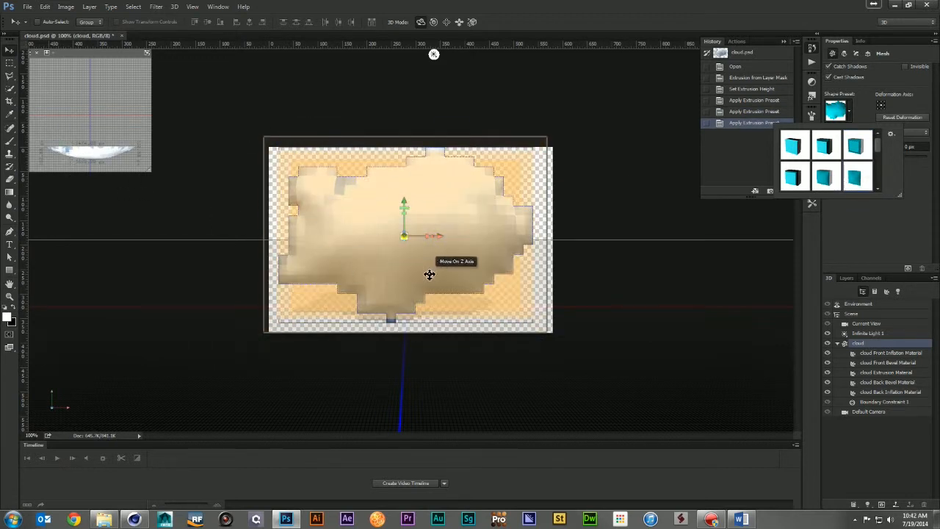
pyautogui.click(826, 176)
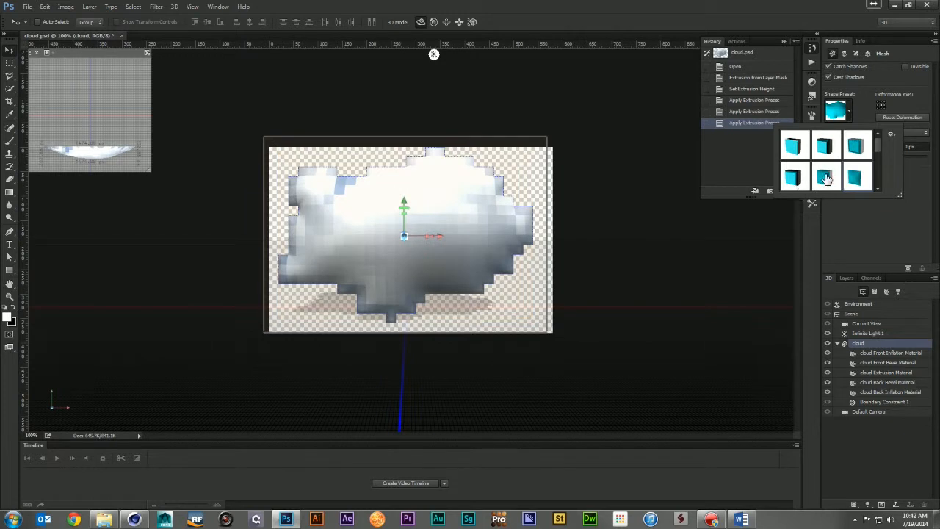
pyautogui.click(857, 177)
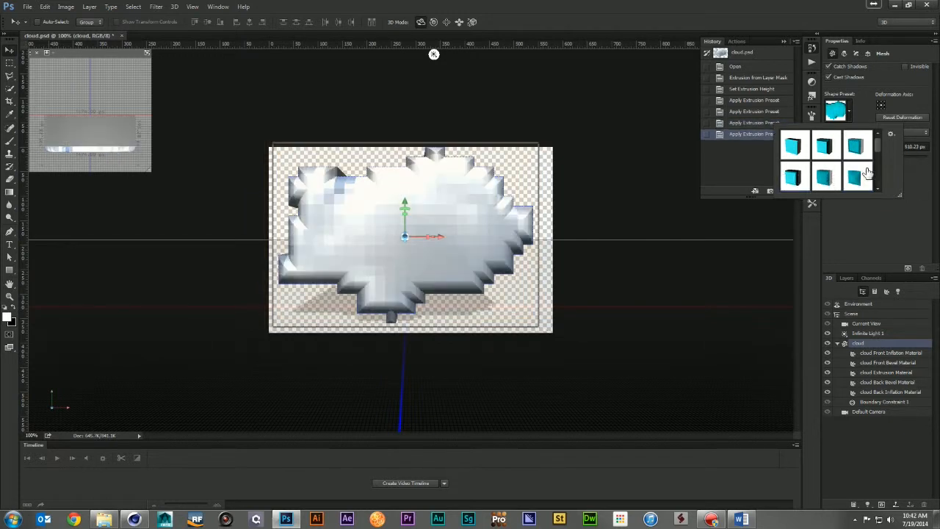
pyautogui.scroll(-3)
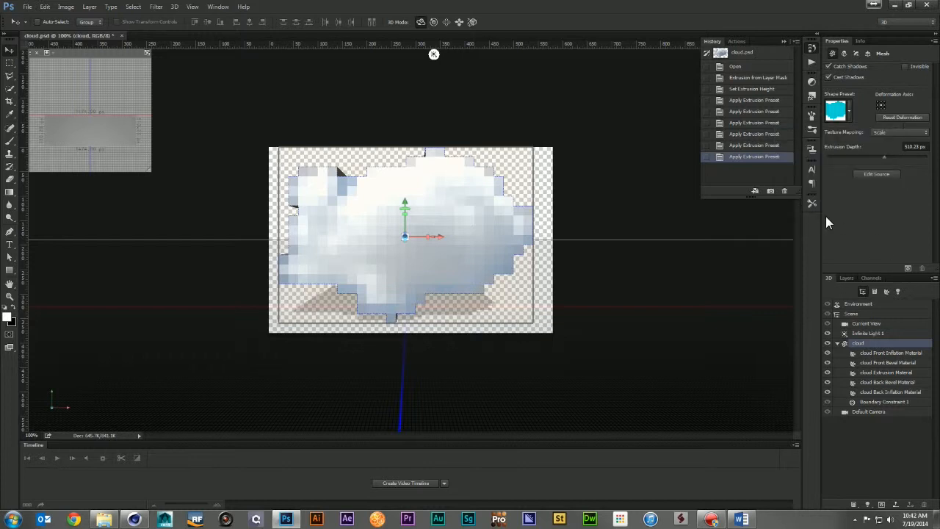
pyautogui.moveTo(195, 11)
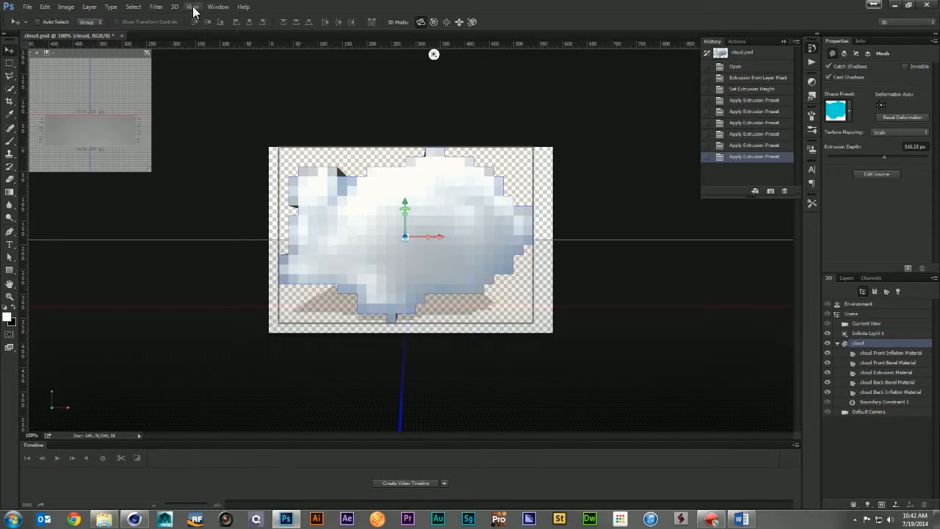
pyautogui.click(175, 6)
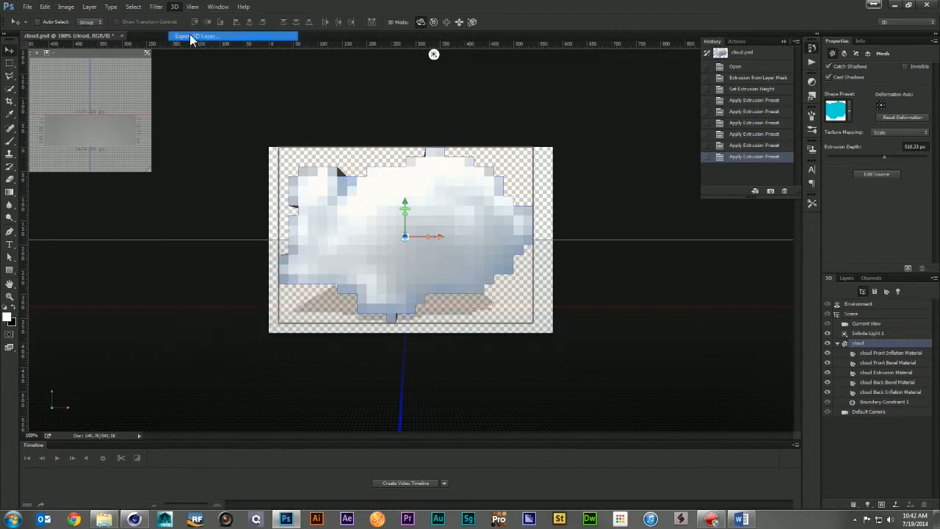
# Step: Export the 3D cloud layer as cloud.dae, Collada (*.DAE), into 00_RASTER
pyautogui.click(198, 36)
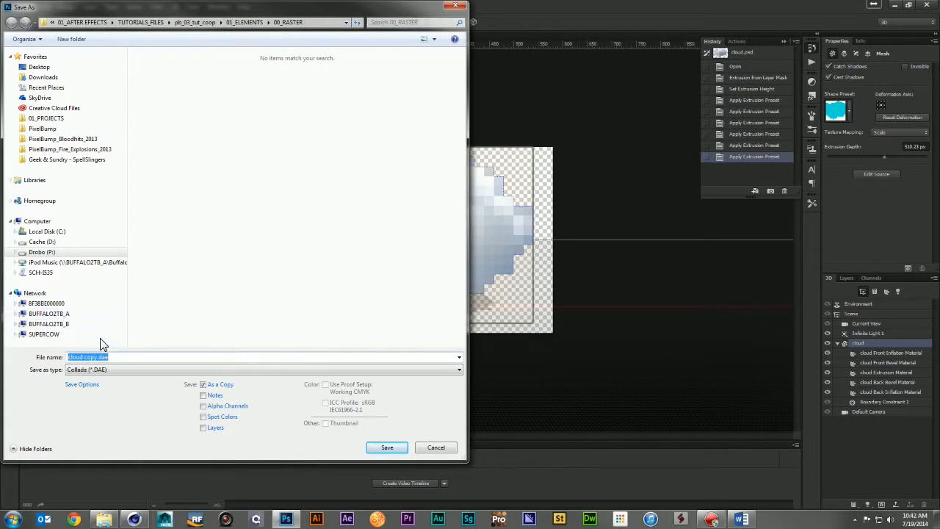
pyautogui.click(154, 357)
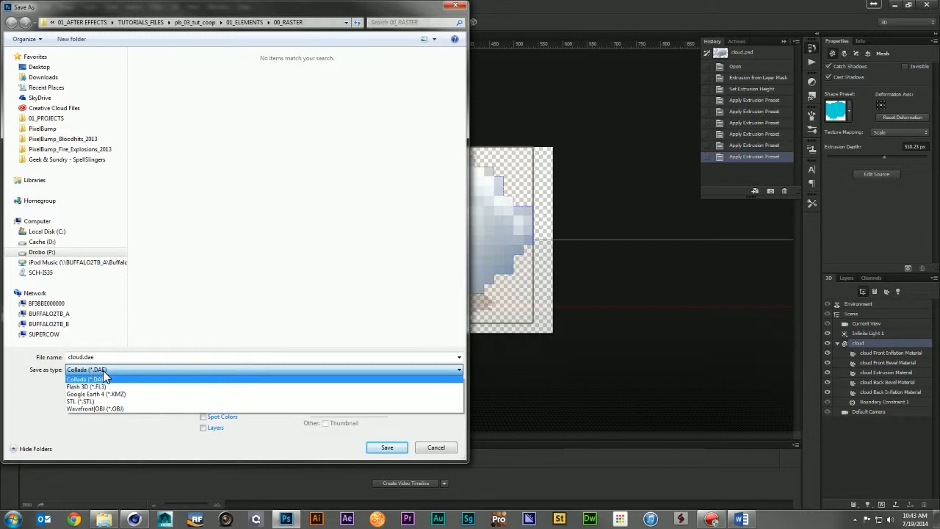
pyautogui.click(387, 448)
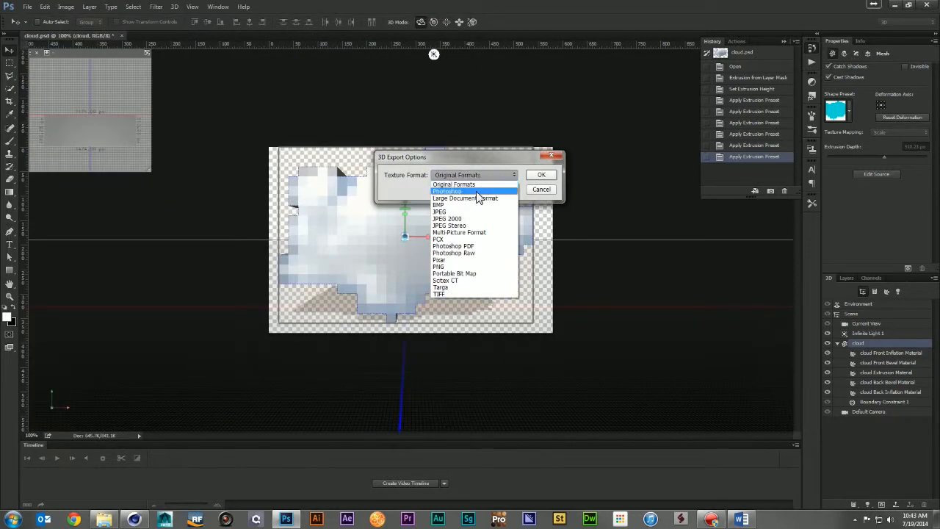
# Step: Confirm the 3D Export Options with Texture Format left on Original Formats
pyautogui.click(474, 175)
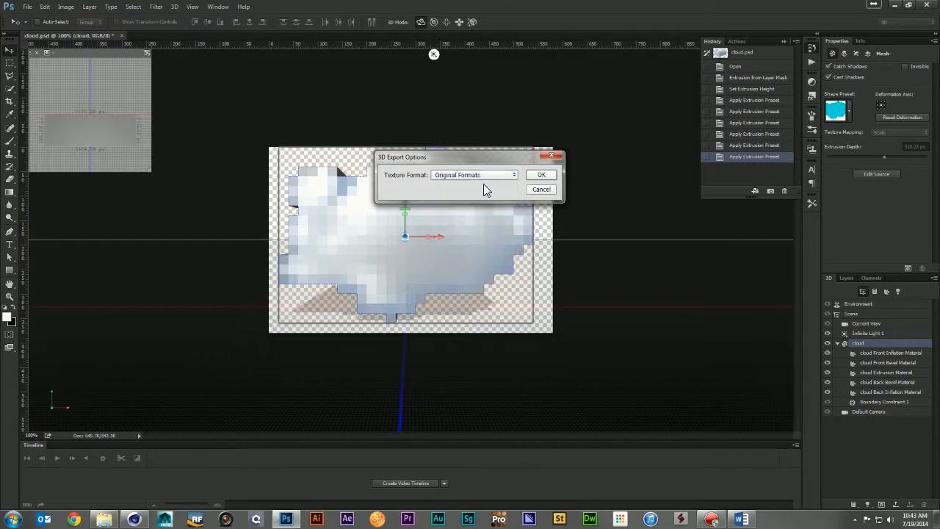
pyautogui.click(474, 175)
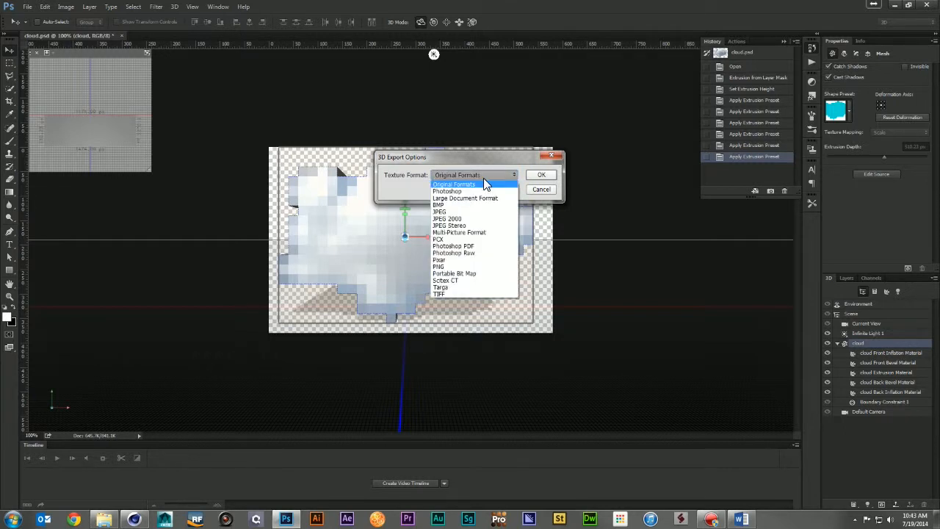
pyautogui.moveTo(474, 260)
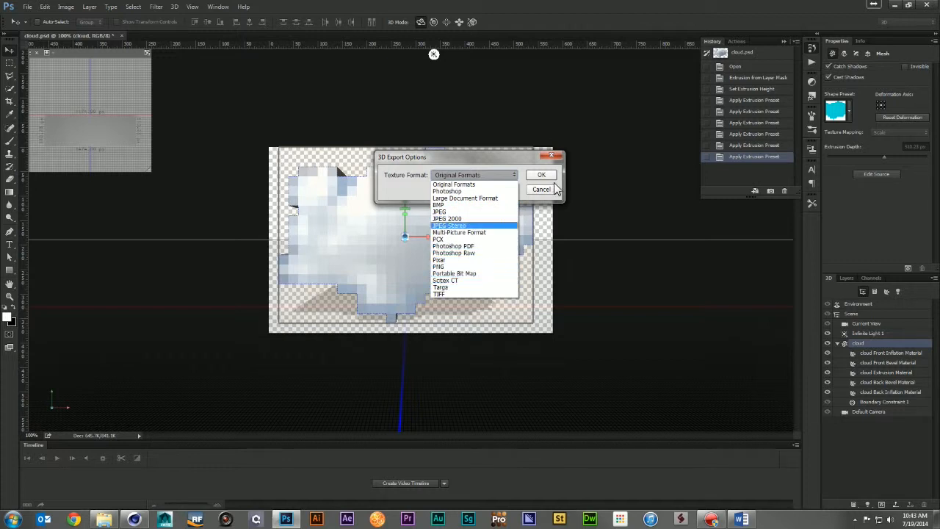
pyautogui.click(453, 184)
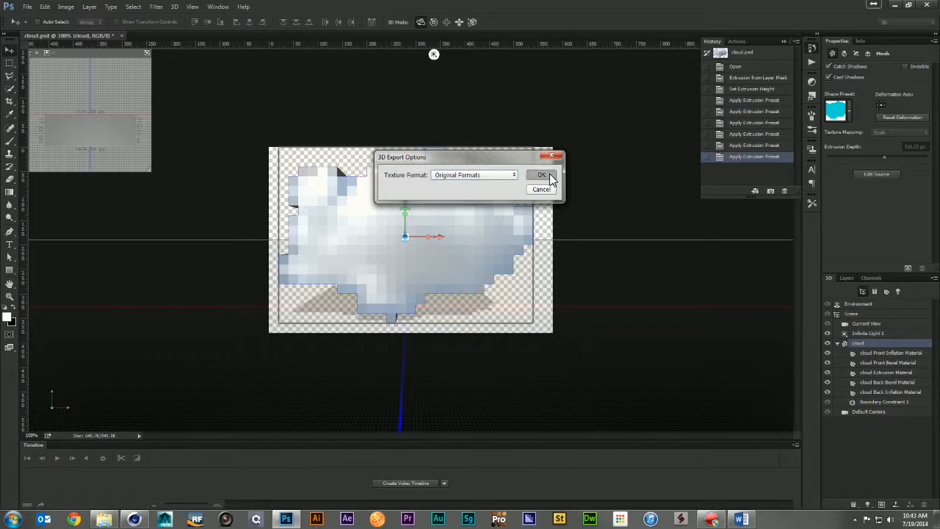
pyautogui.click(541, 175)
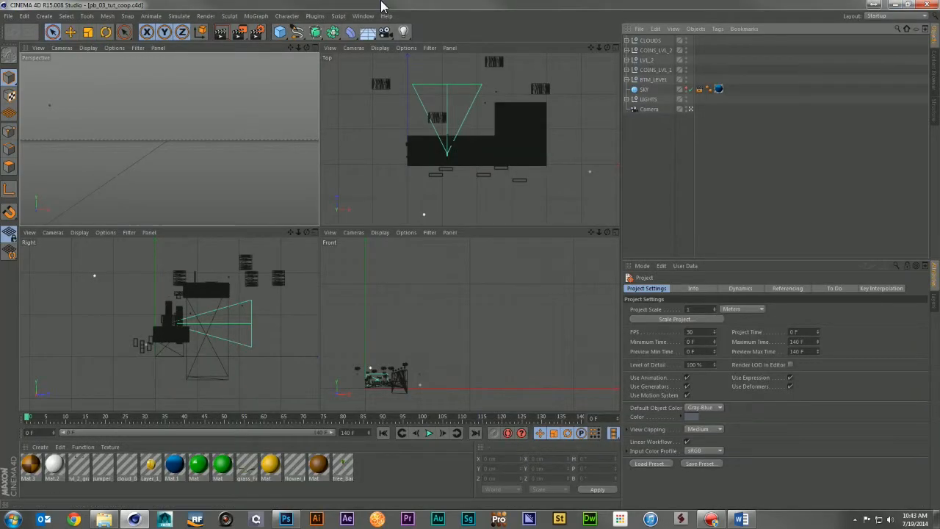
# Step: In a new Cinema 4D scene, open cloud.dae and accept the COLLADA 1.4 Import defaults
pyautogui.click(8, 16)
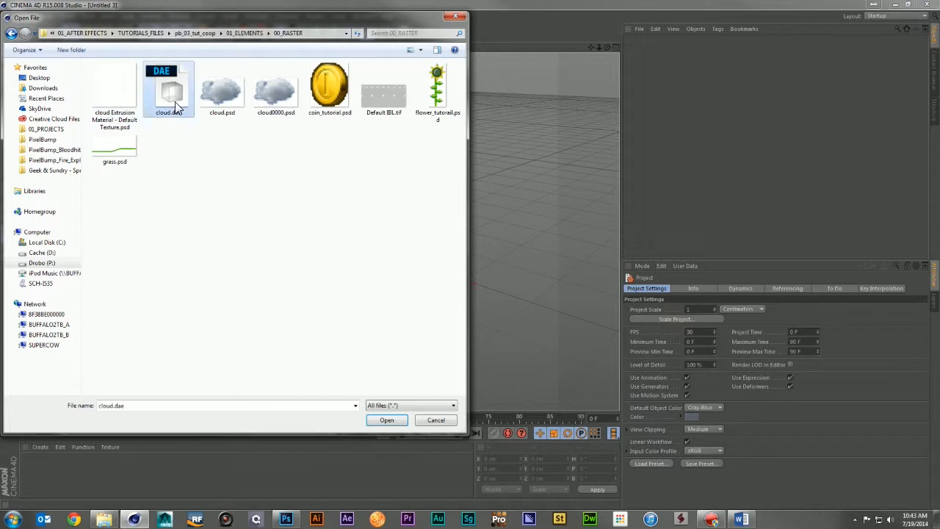
pyautogui.click(386, 419)
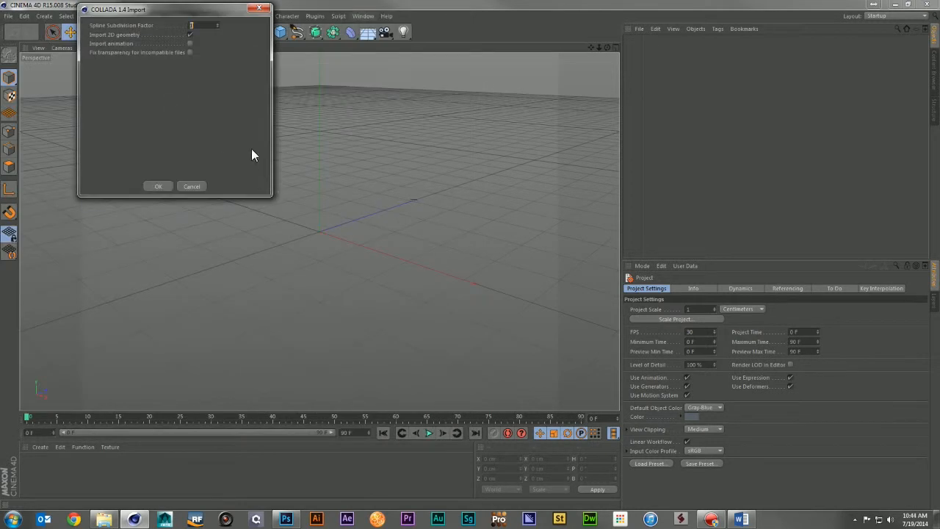
pyautogui.click(158, 185)
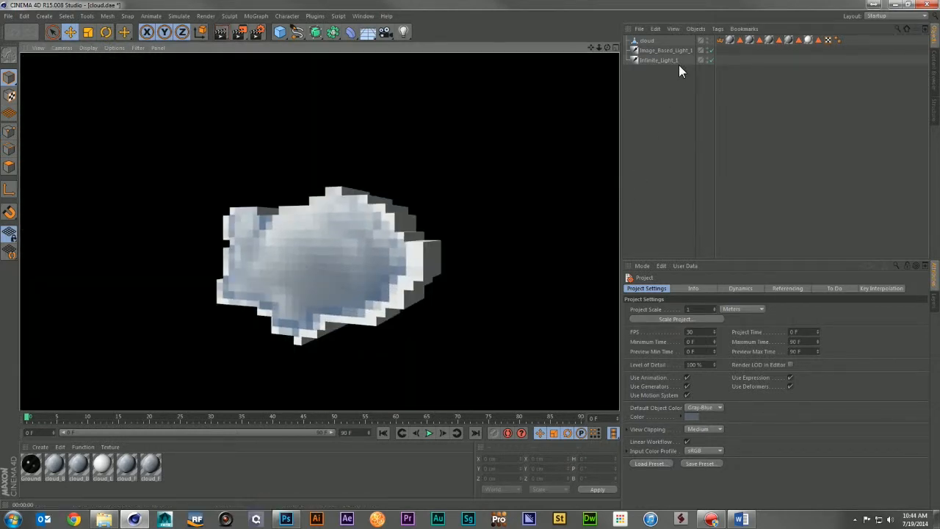
pyautogui.click(658, 60)
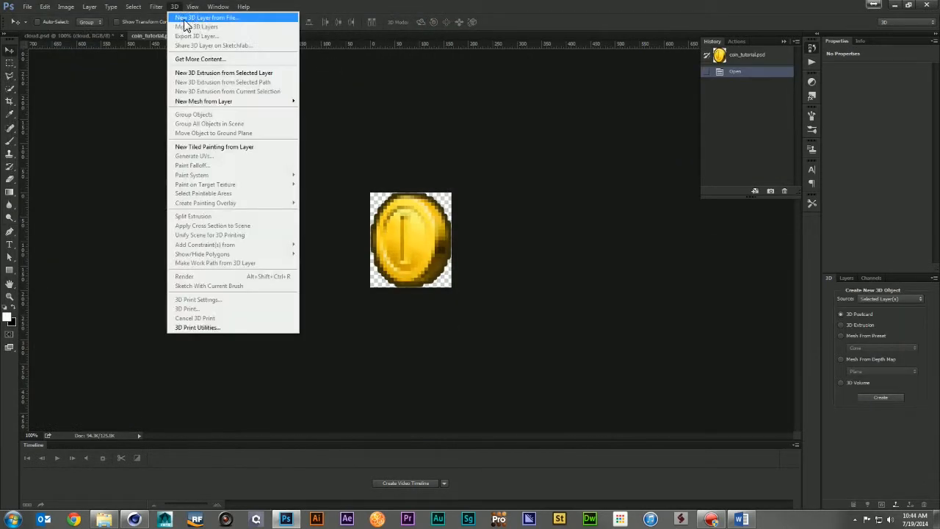
pyautogui.moveTo(236, 75)
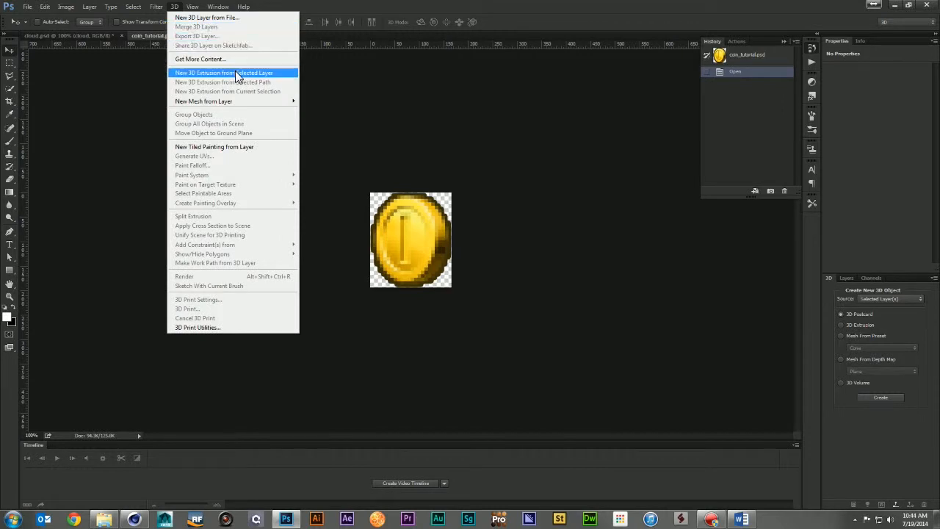
# Step: Extrude the coin layer into 3D, apply a shape preset, and start Export 3D Layer
pyautogui.click(224, 72)
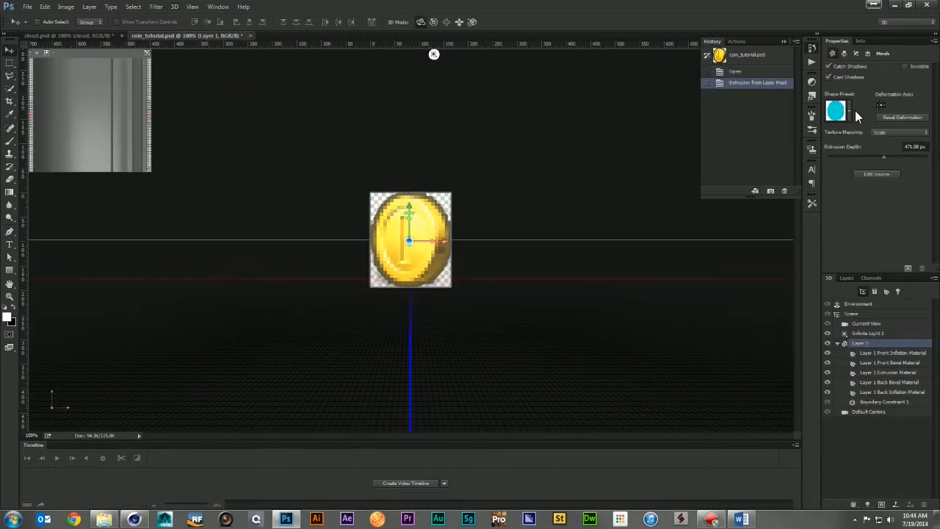
pyautogui.click(836, 110)
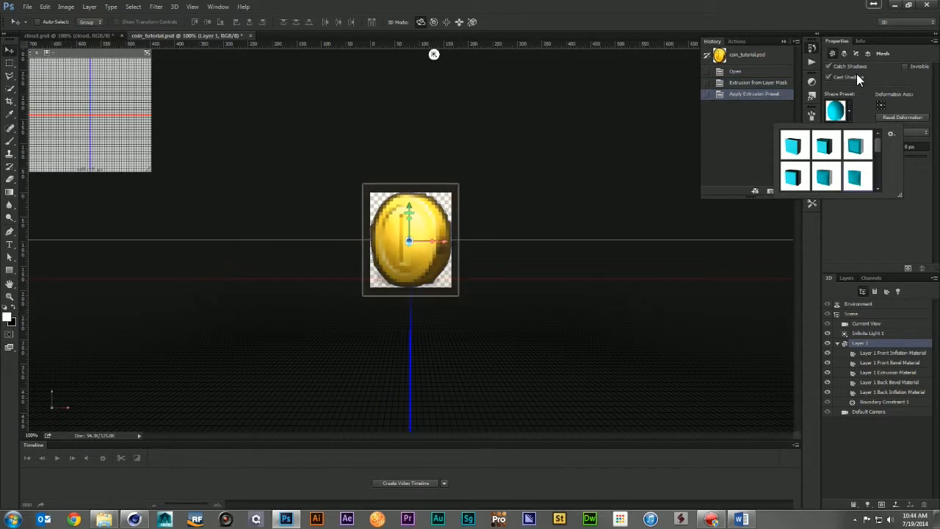
pyautogui.click(174, 6)
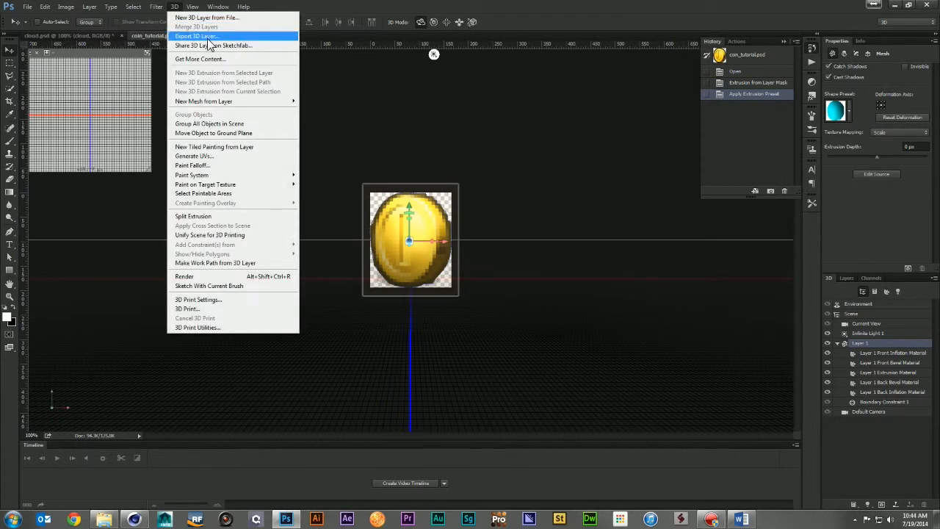
pyautogui.click(197, 36)
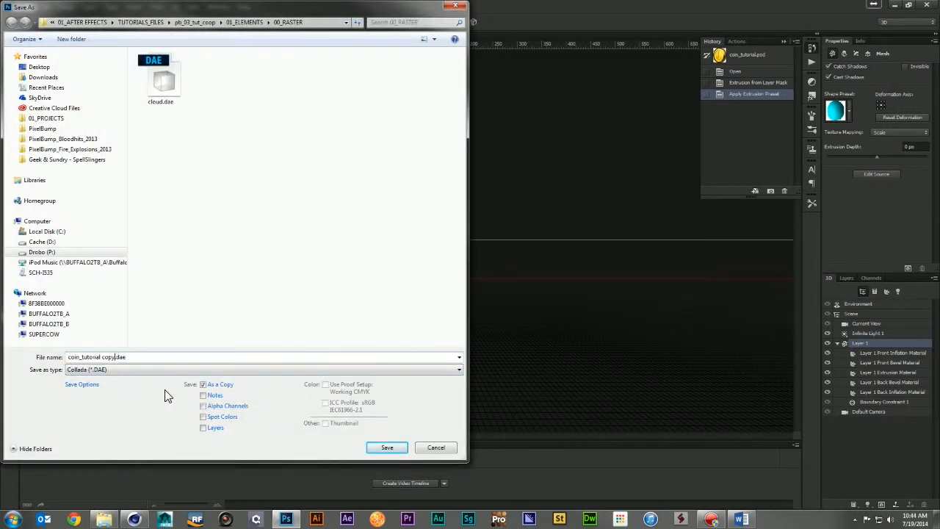
# Step: Save the coin as a Collada (*.DAE) file and confirm Cinema 4D's COLLADA 1.4 Import
pyautogui.click(387, 447)
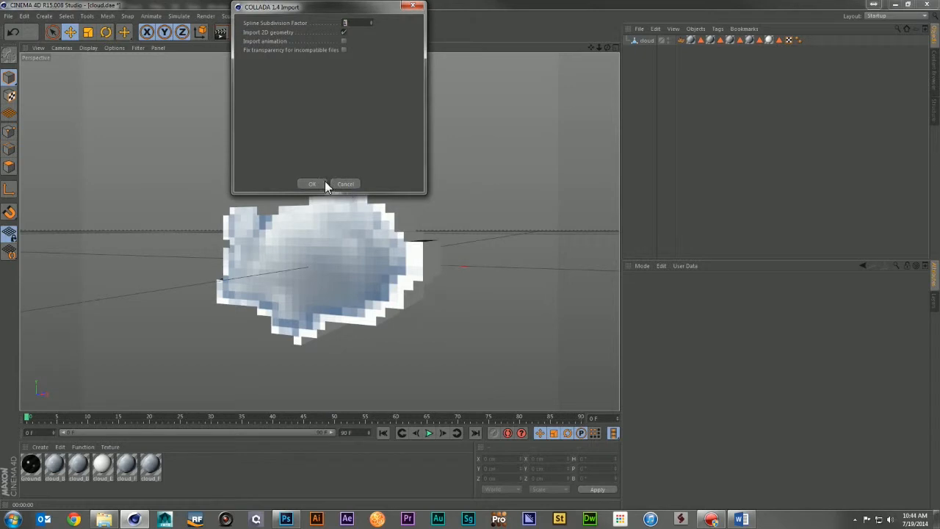
pyautogui.click(311, 184)
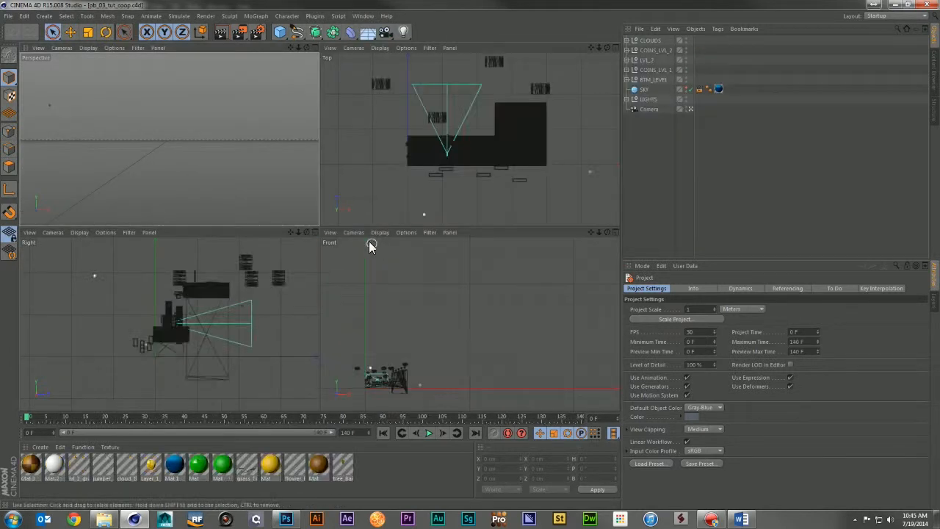
# Step: Scrub the Cinema 4D timeline forward to frame 18 to display the textured level in Perspective view
pyautogui.moveTo(28, 416); pyautogui.dragTo(102, 416)
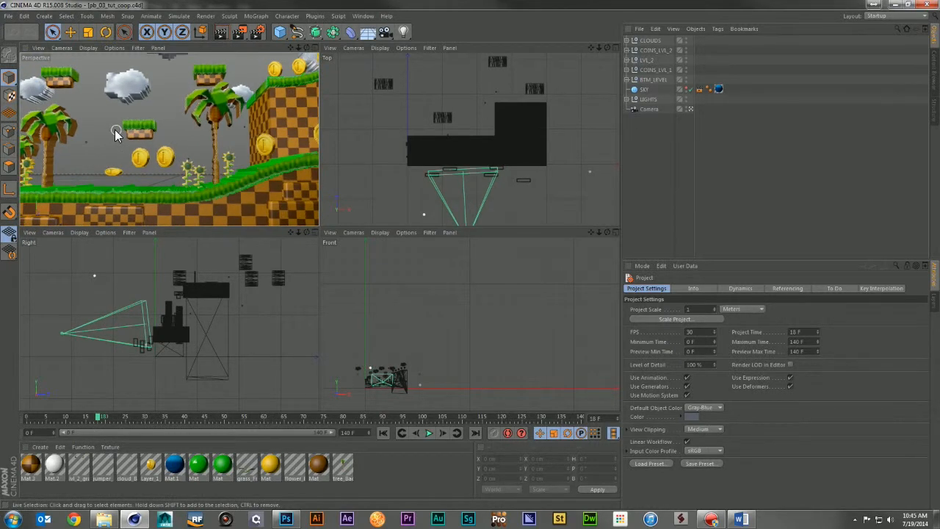
pyautogui.moveTo(102, 292)
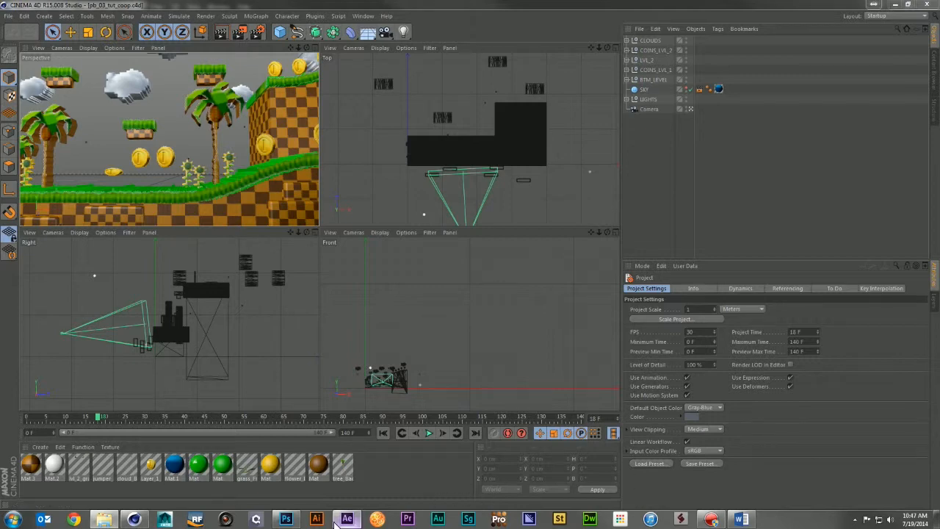
# Step: In After Effects, scrub the co-op composite past frames 58, 68 and 111, then open FEL_JUMP
pyautogui.click(346, 520)
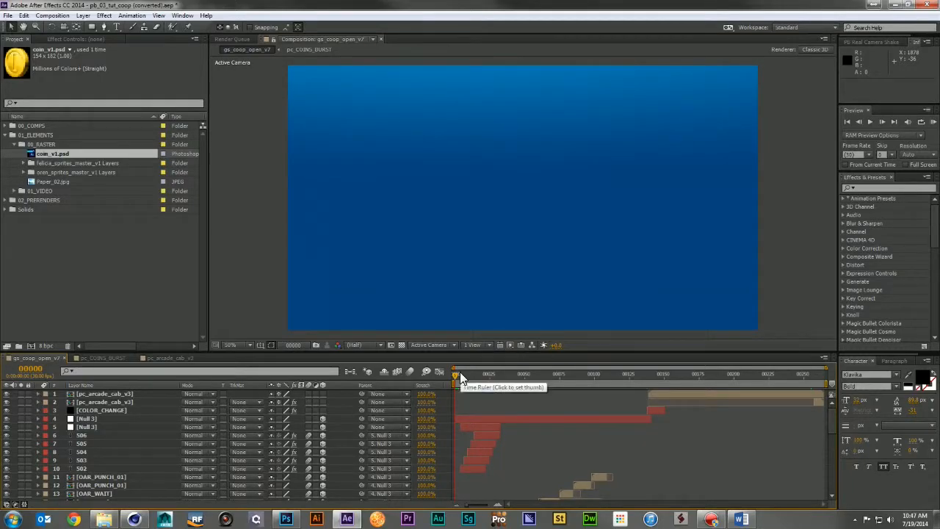
pyautogui.click(496, 374)
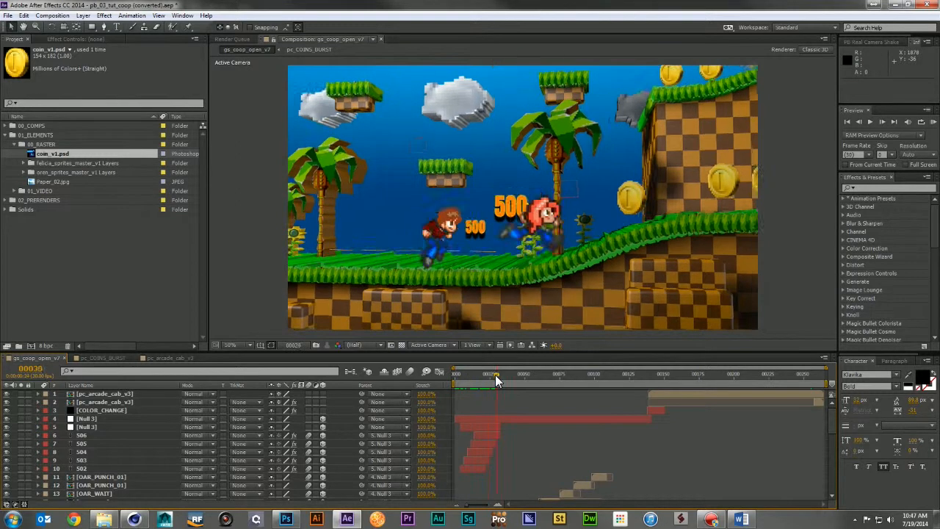
pyautogui.moveTo(495, 381); pyautogui.dragTo(525, 382)
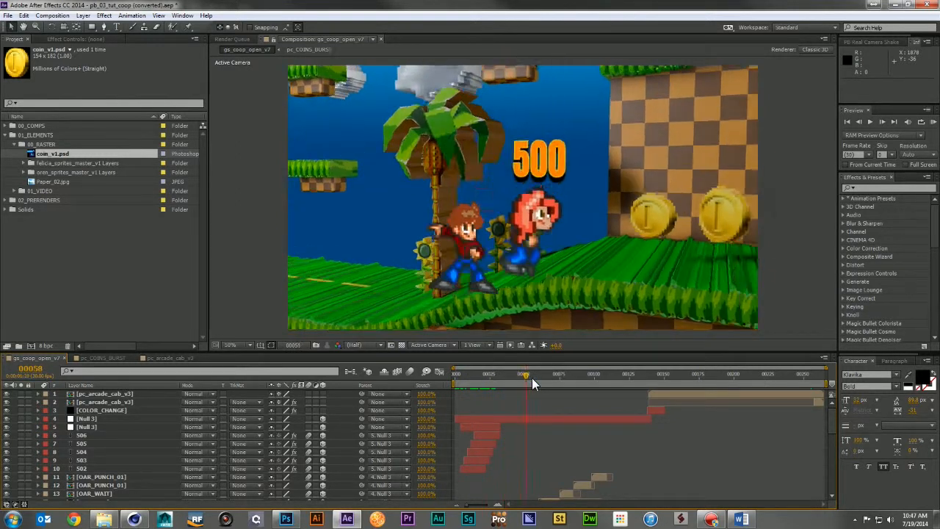
pyautogui.moveTo(525, 375); pyautogui.dragTo(551, 374)
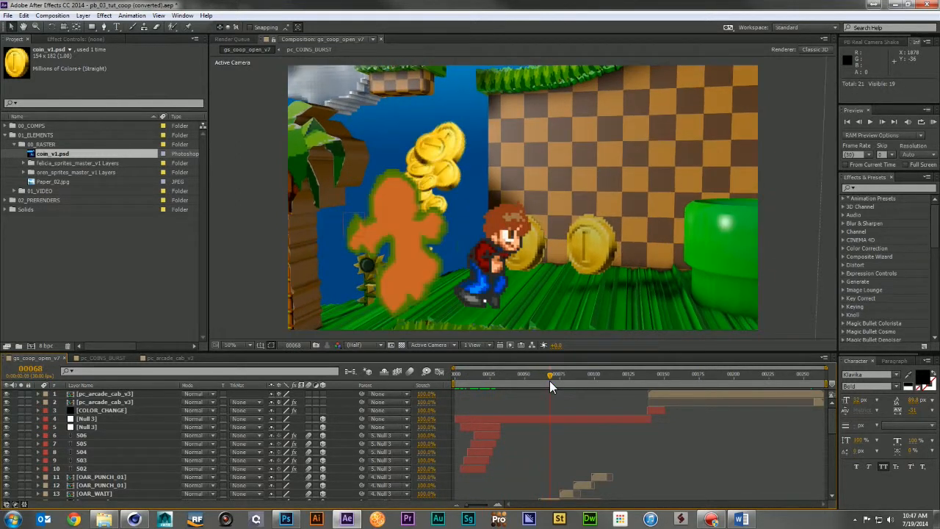
pyautogui.click(610, 374)
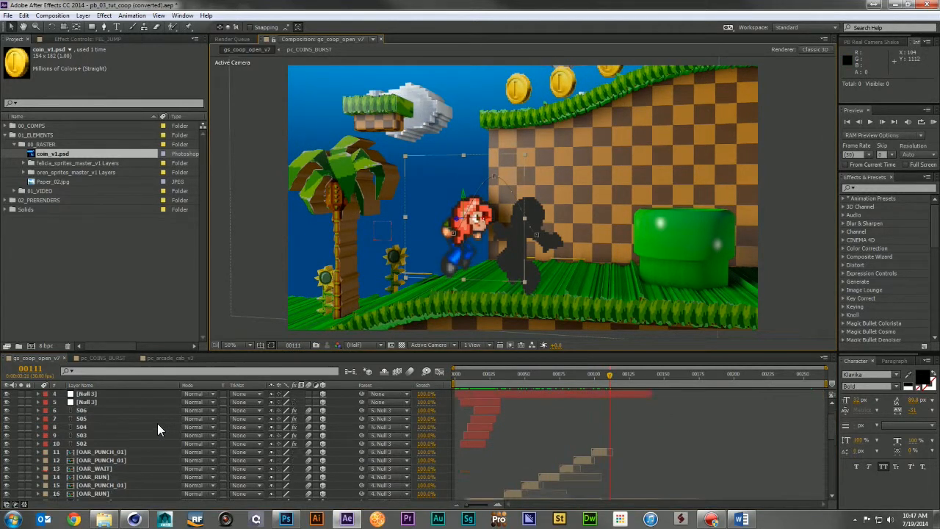
pyautogui.scroll(-3)
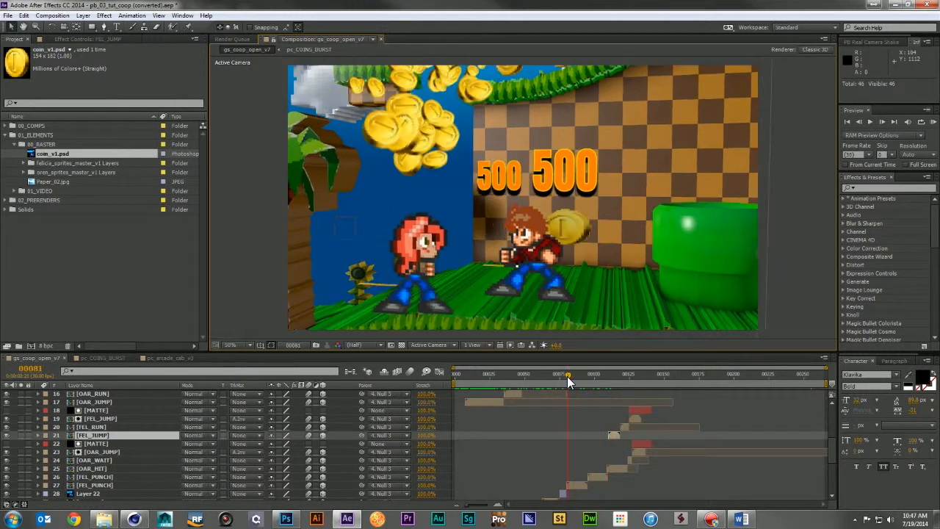
pyautogui.click(491, 374)
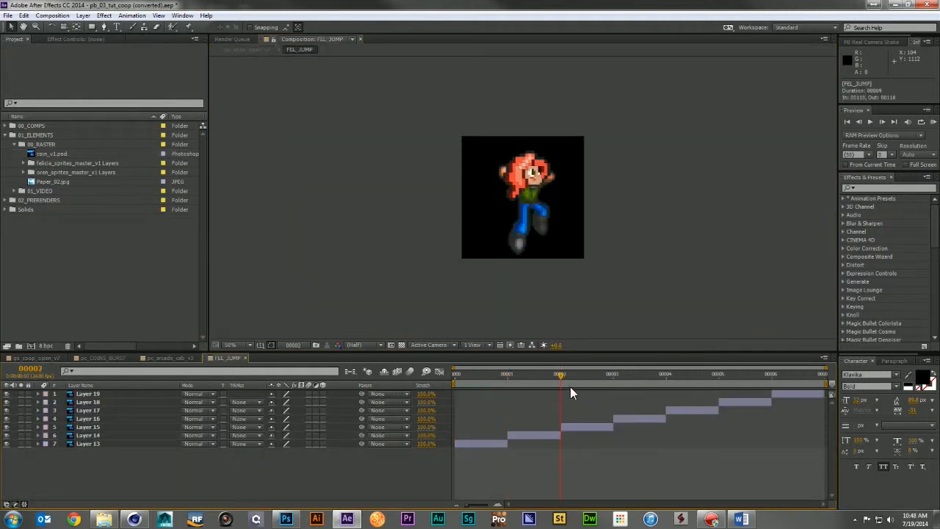
# Step: Step through FEL_JUMP frame 5 and back to frame 1, then return to gs_coop_open_v7
pyautogui.click(719, 374)
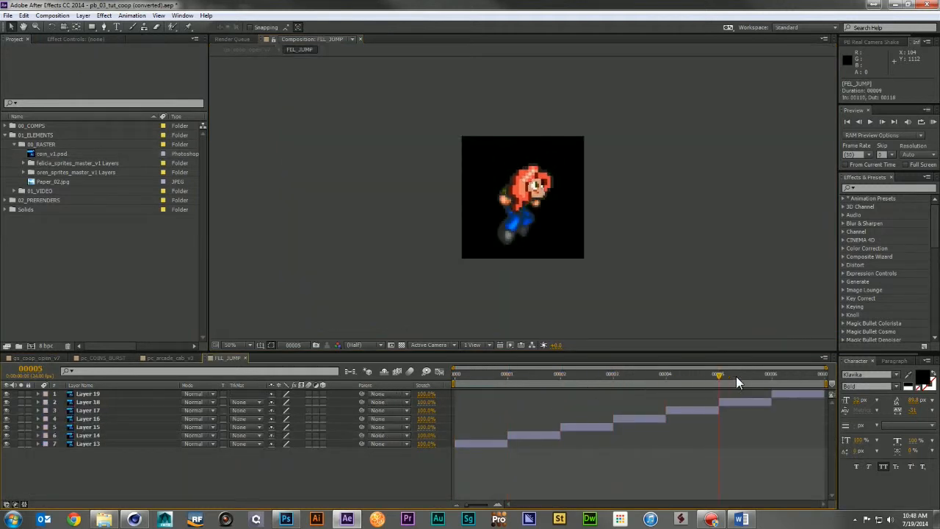
pyautogui.click(456, 374)
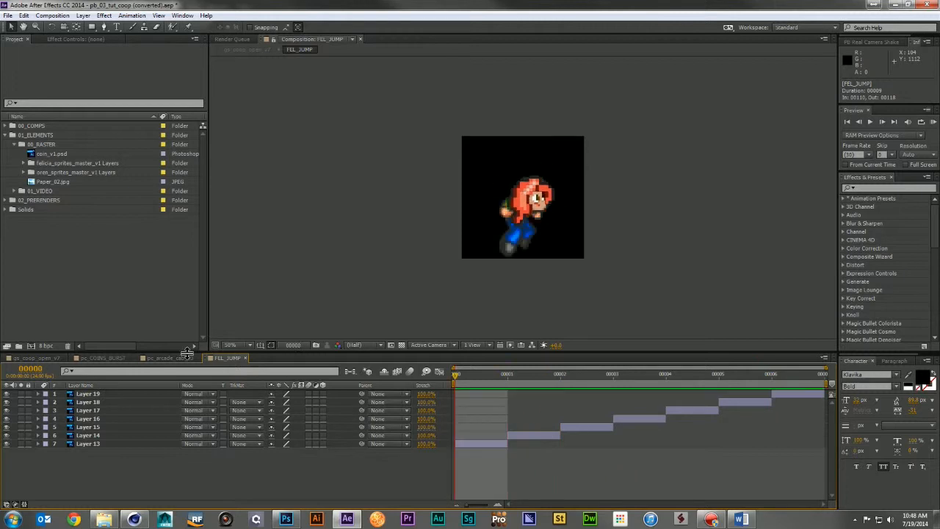
pyautogui.click(33, 358)
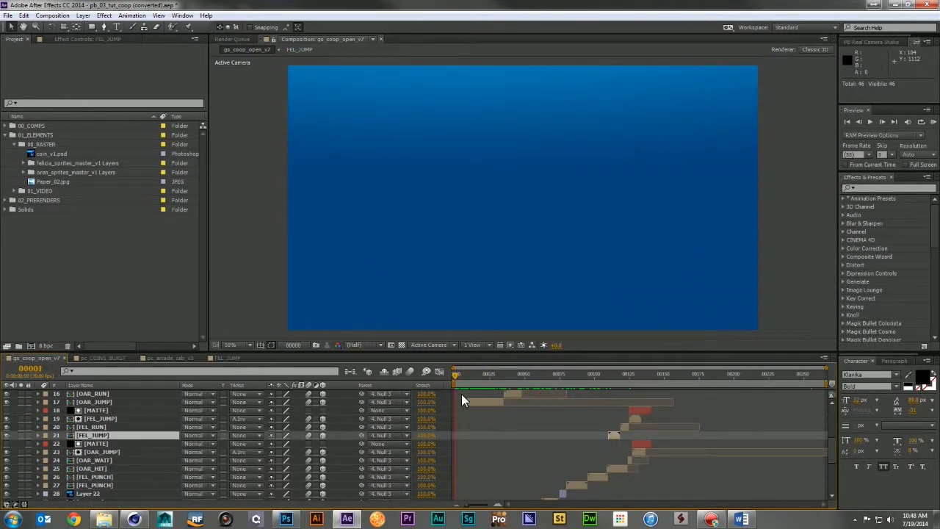
# Step: Scrub the co-op composite from the coin burst near frame 71 to frame 100
pyautogui.click(480, 375)
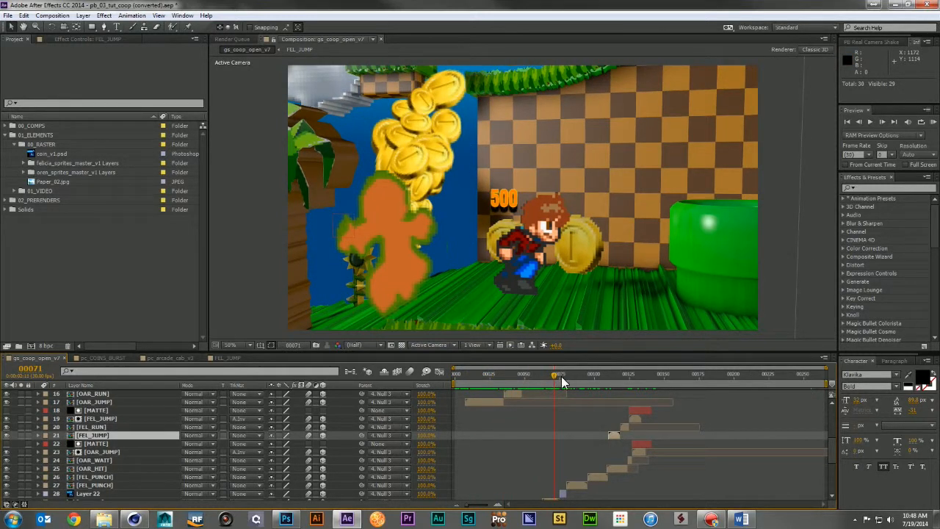
pyautogui.moveTo(558, 374); pyautogui.dragTo(599, 374)
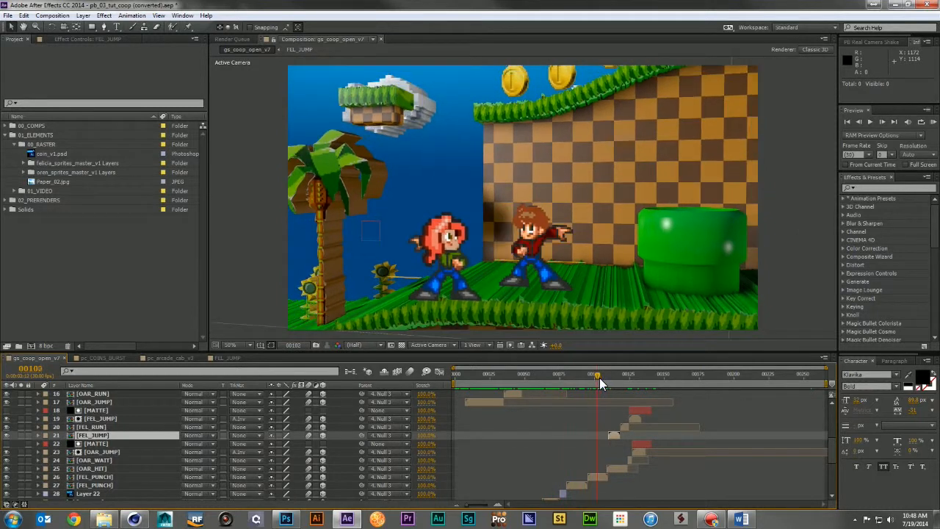